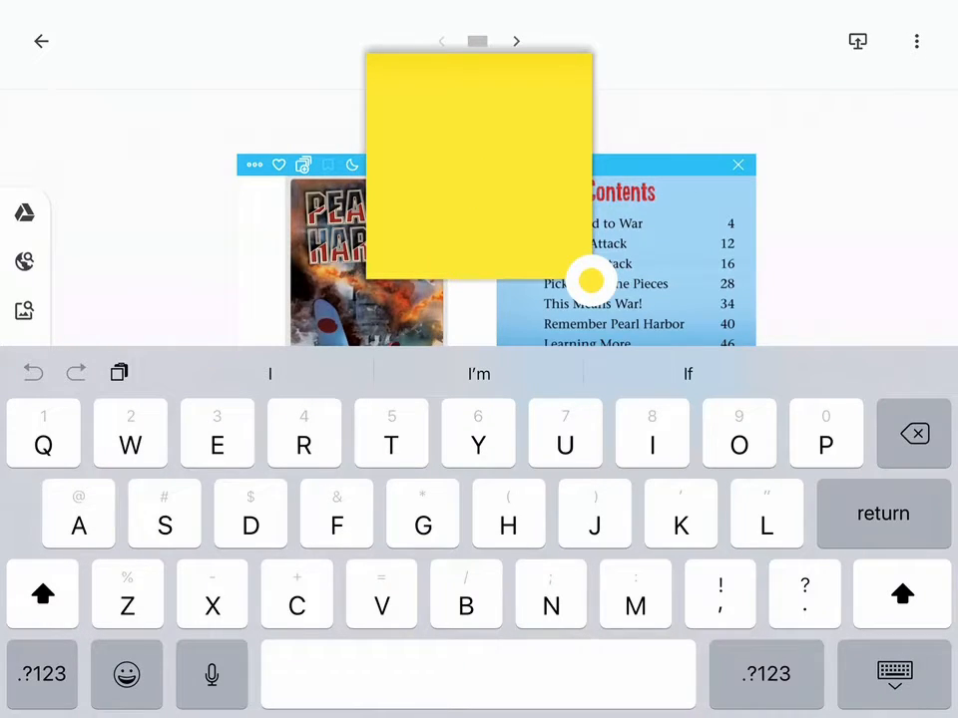
- Create a yellow sticky note reading 'War' near the book's top right
{"action": "left_click", "coordinate": [479, 184]}
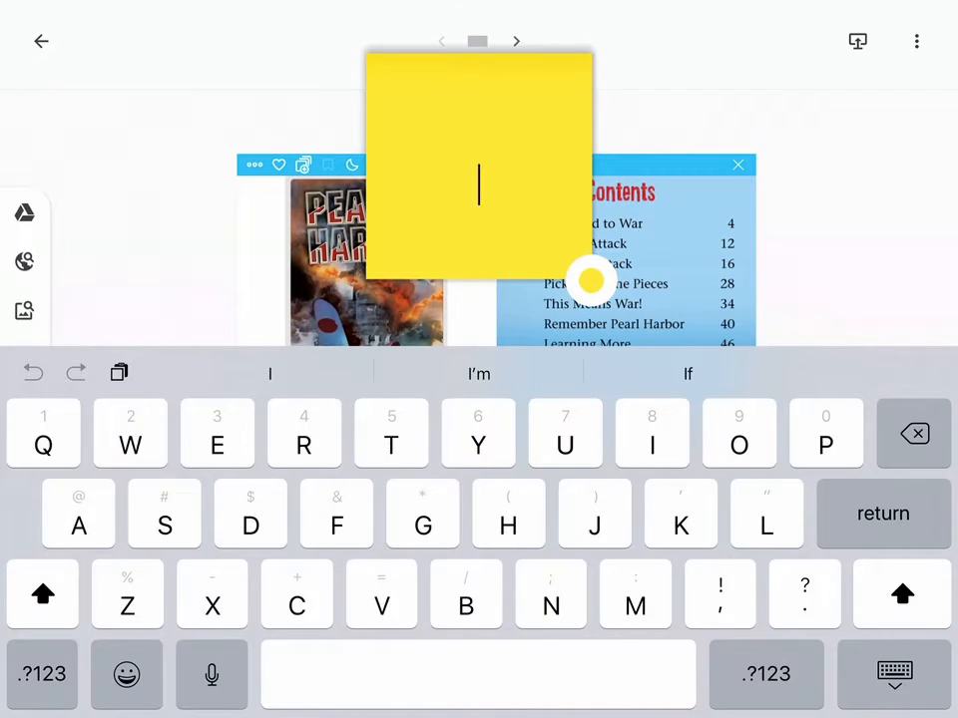
{"action": "type", "text": "War"}
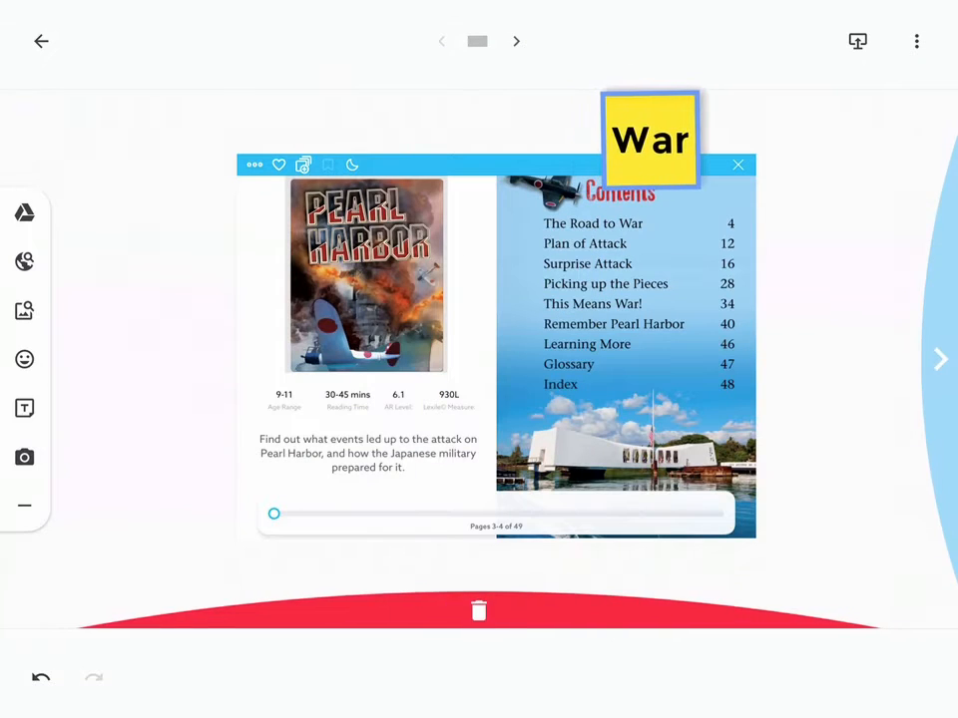
- Shift 'War' right, add blue notes 'Place' and 'Hawaii', and move 'Hawaii' left of the book
{"action": "left_click_drag", "start_coordinate": [648, 138], "coordinate": [816, 151]}
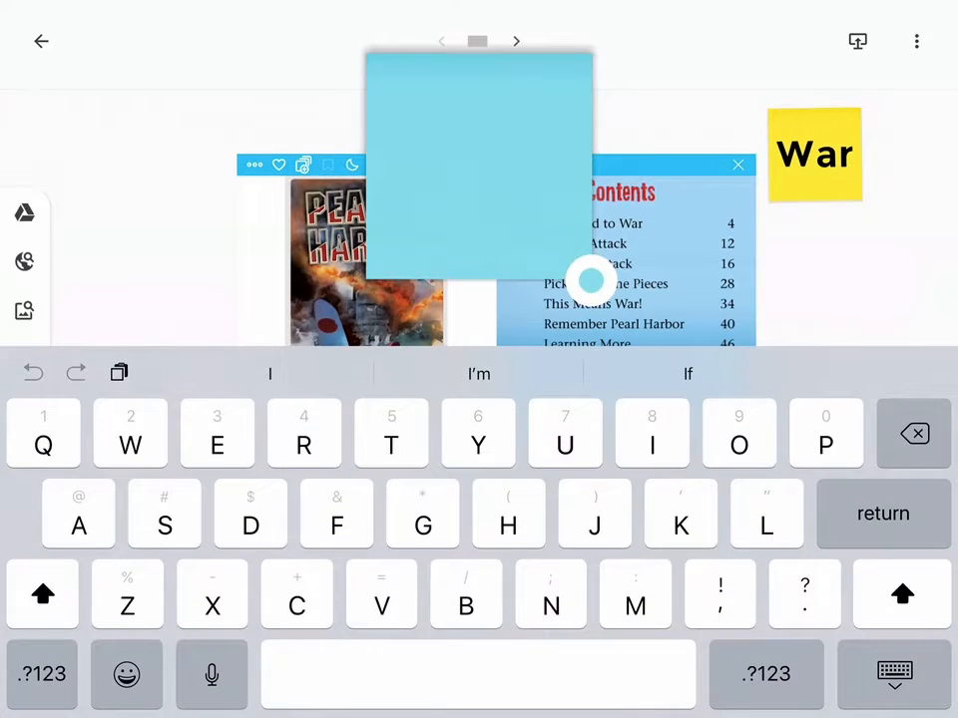
{"action": "type", "text": "Pla"}
{"action": "type", "text": "Hawaii"}
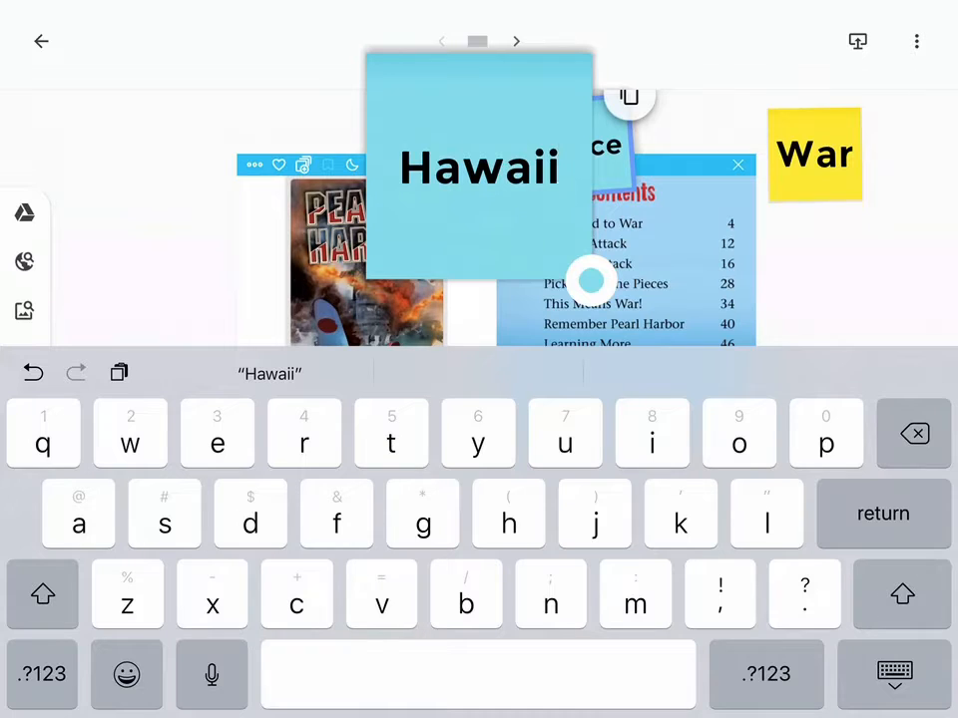
{"action": "left_click", "coordinate": [477, 168]}
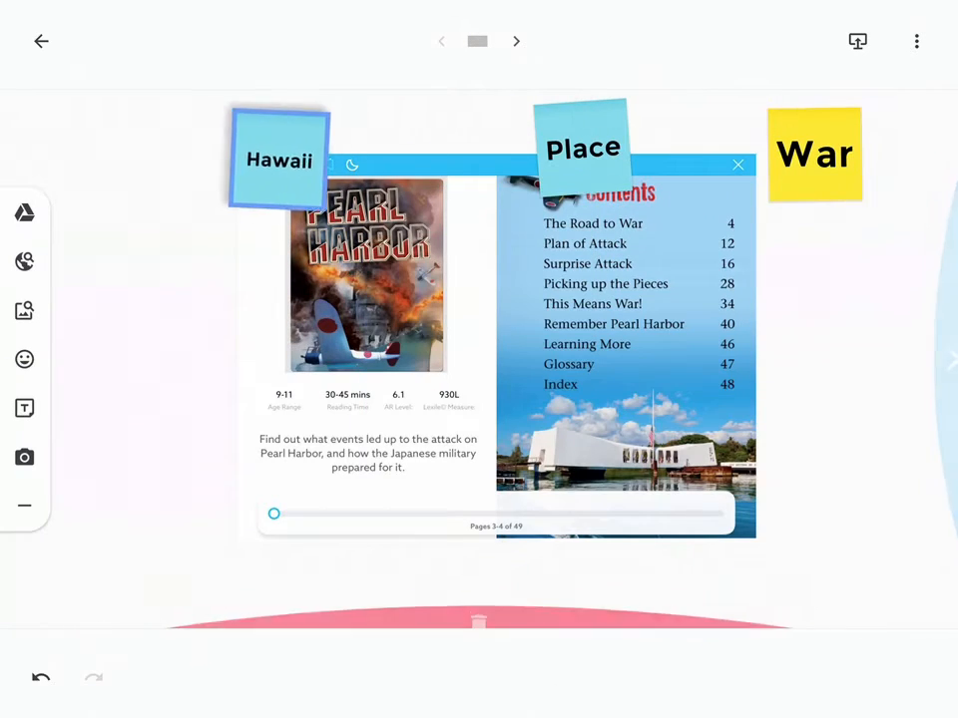
{"action": "left_click_drag", "start_coordinate": [279, 159], "coordinate": [130, 172]}
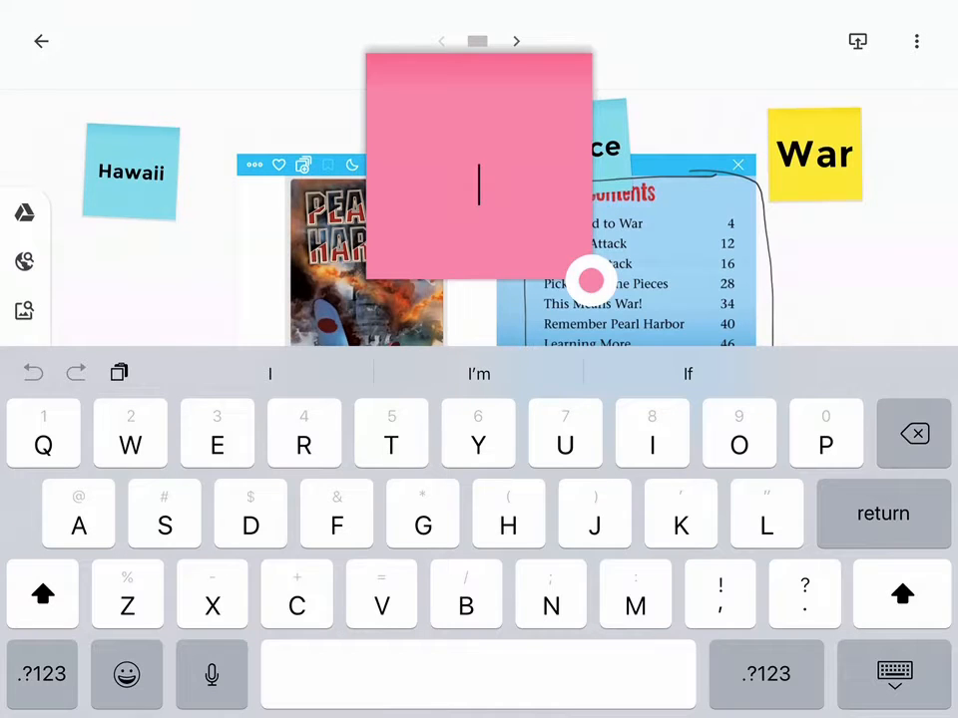
- Start a pink sticky note typing 'Somethign' as the next idea
{"action": "type", "text": "Somethign"}
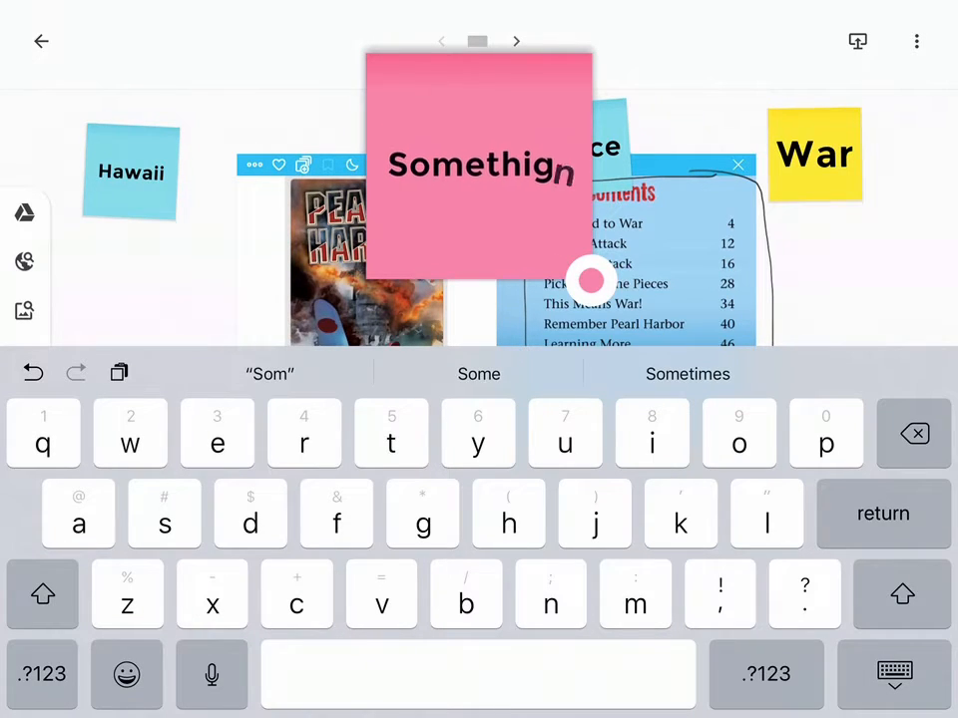